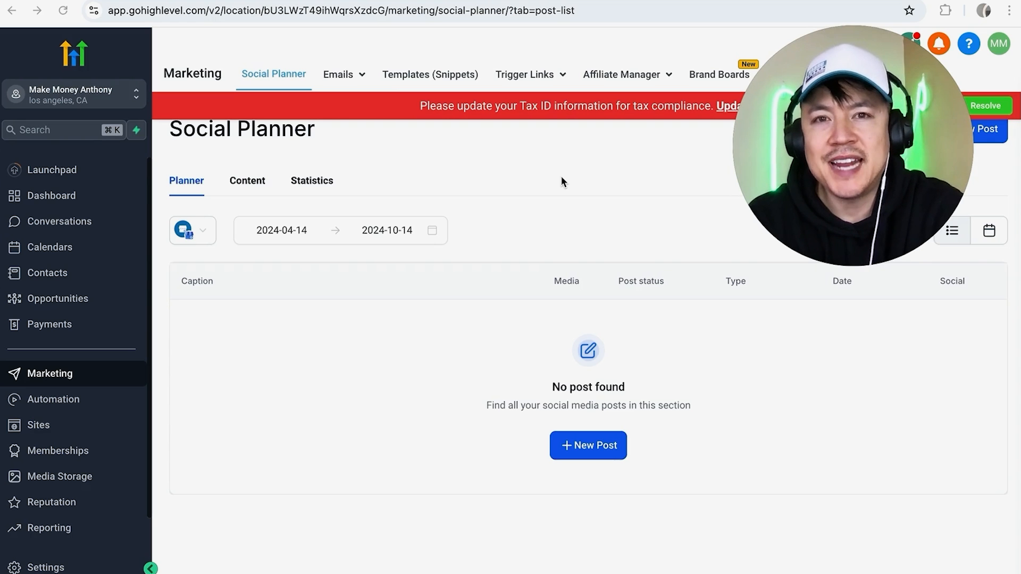
mouse_move(539, 253)
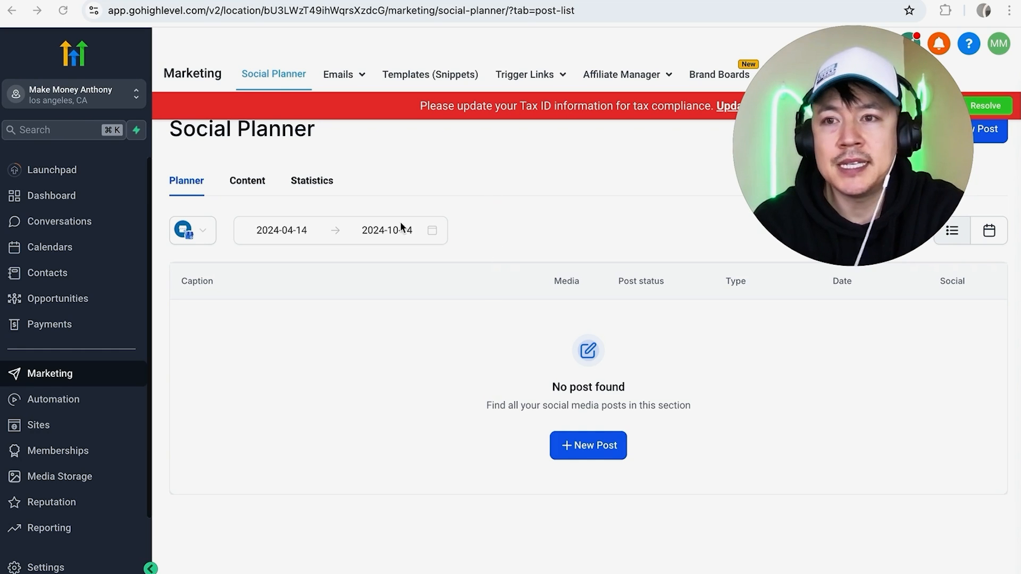
mouse_move(116, 159)
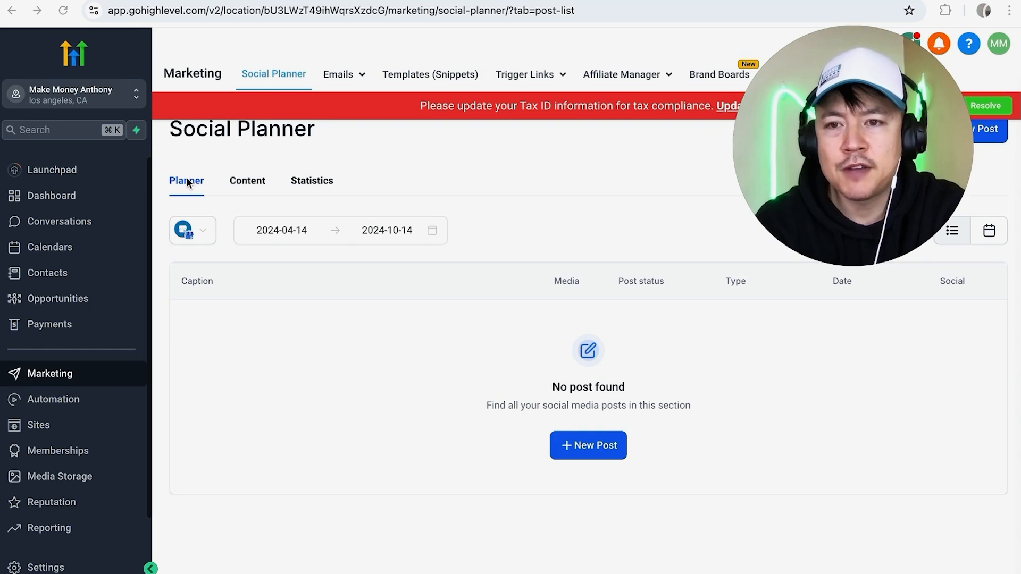
mouse_move(113, 96)
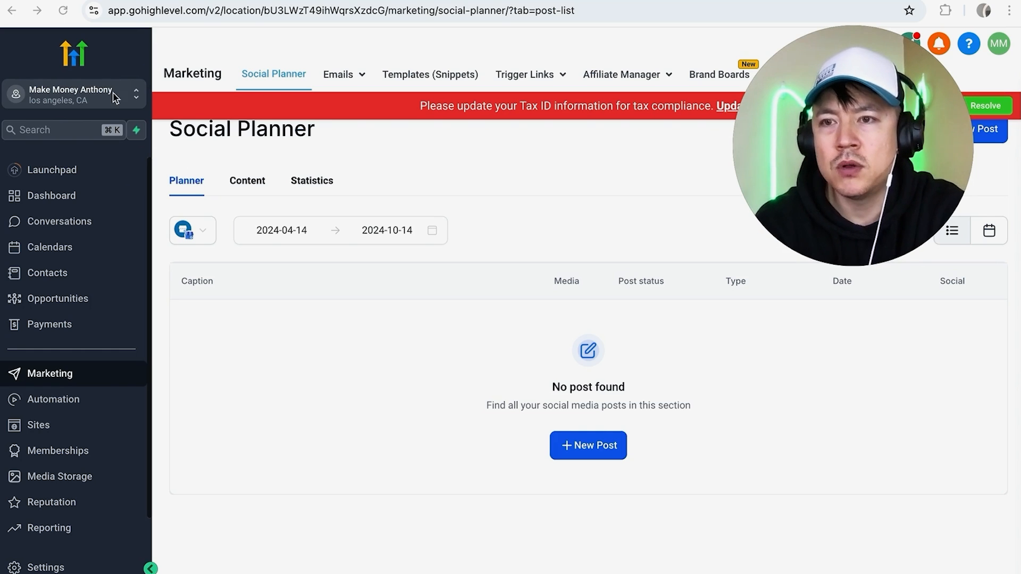
mouse_move(70, 95)
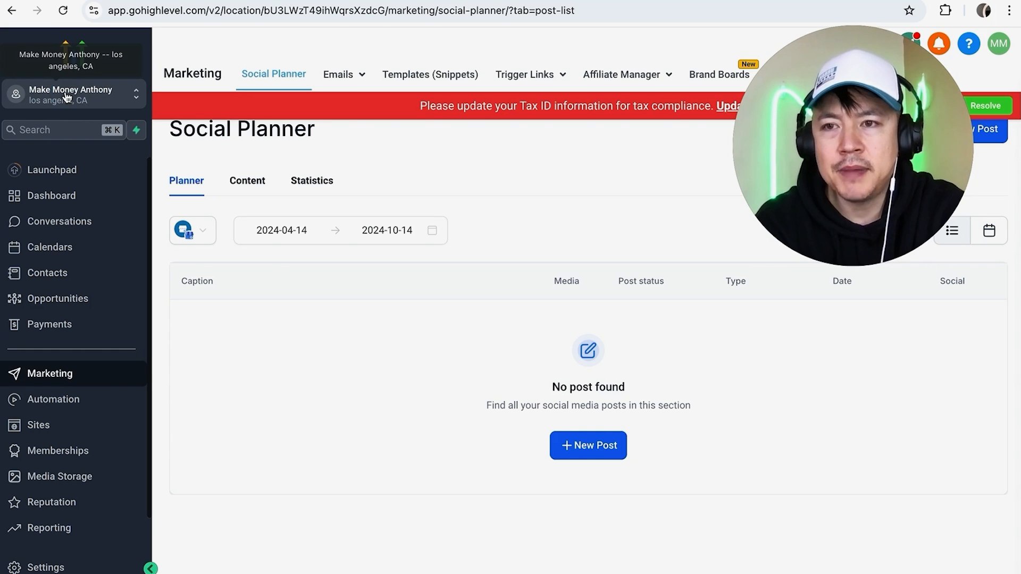
Switch to the Make Money Anthony sub-account and view its Launchpad of setup integrations
left_click(72, 95)
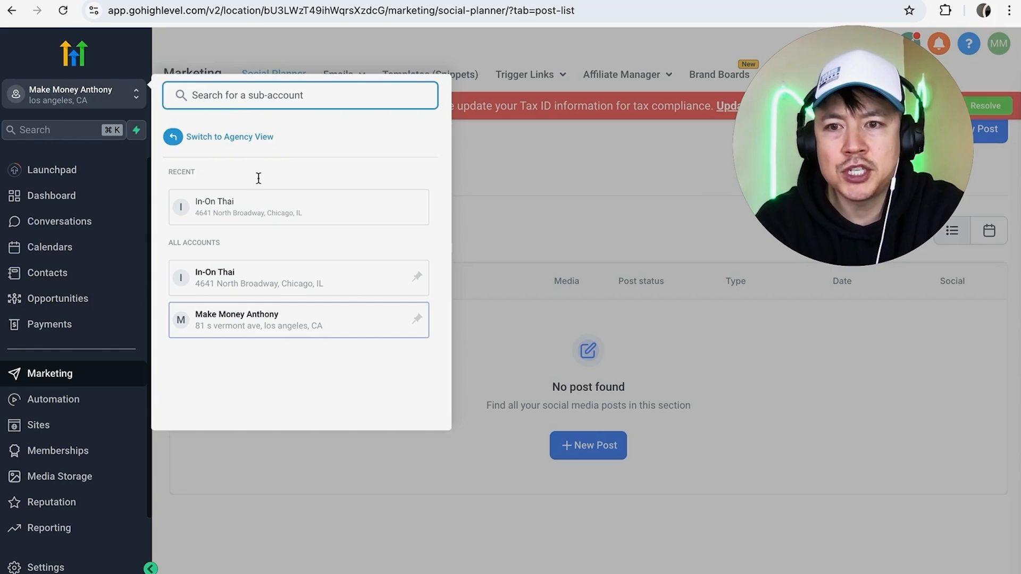
mouse_move(264, 333)
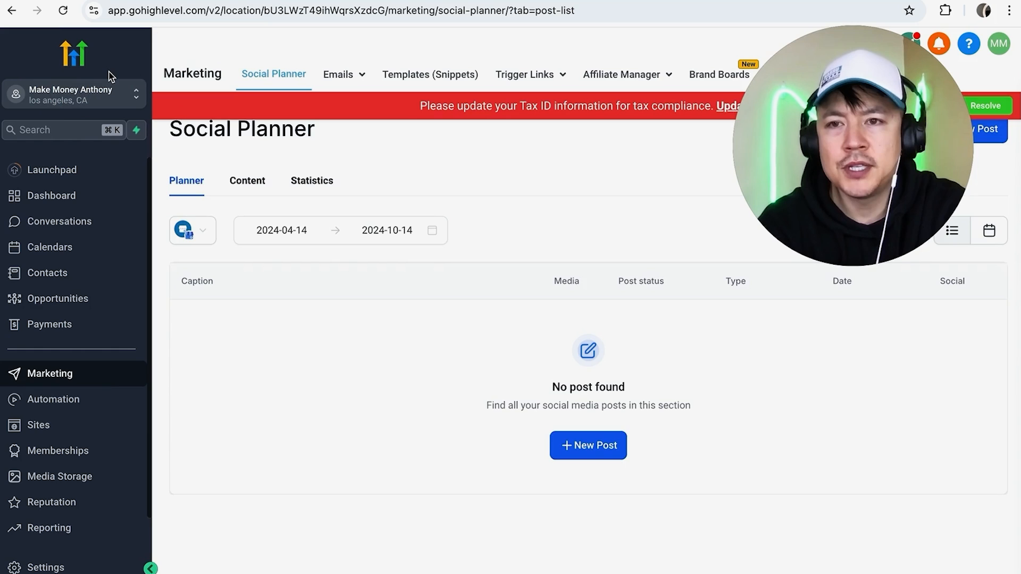
mouse_move(61, 171)
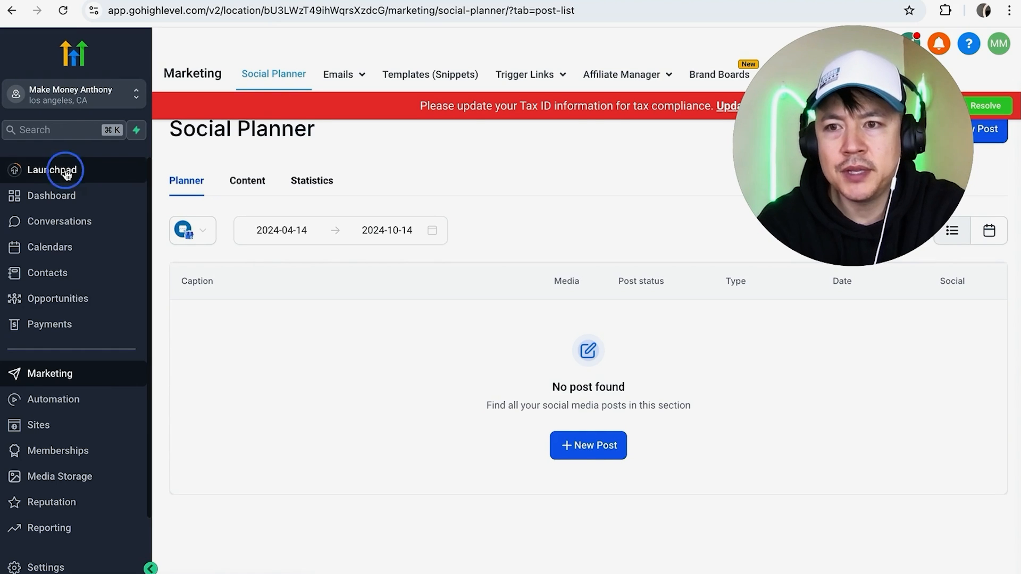
left_click(51, 170)
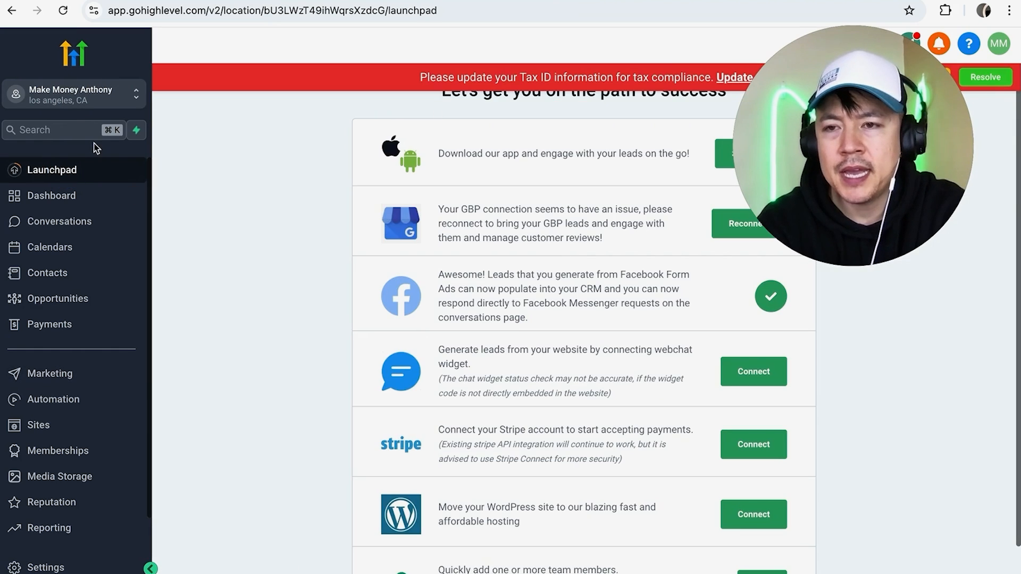
mouse_move(85, 180)
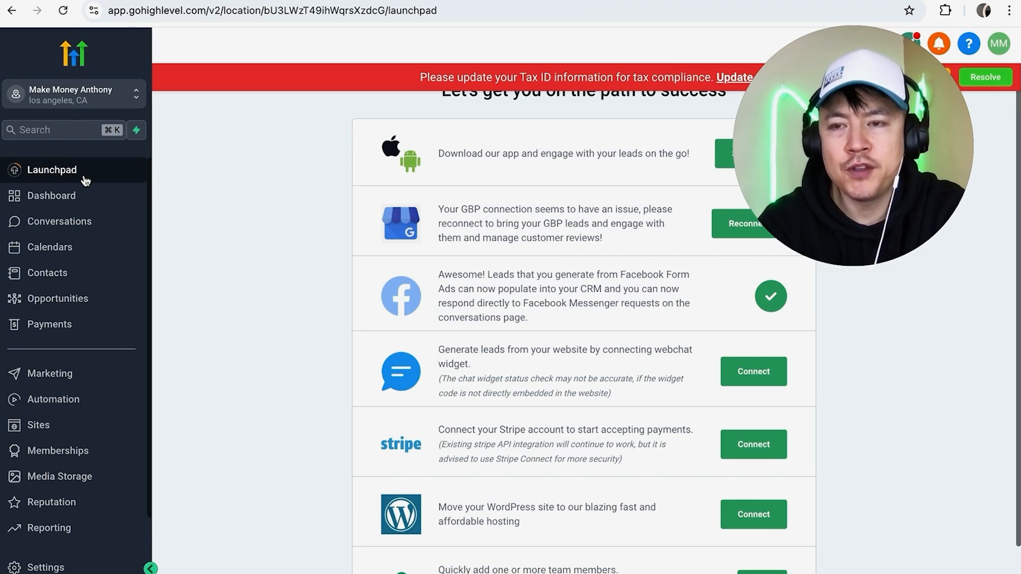
mouse_move(64, 228)
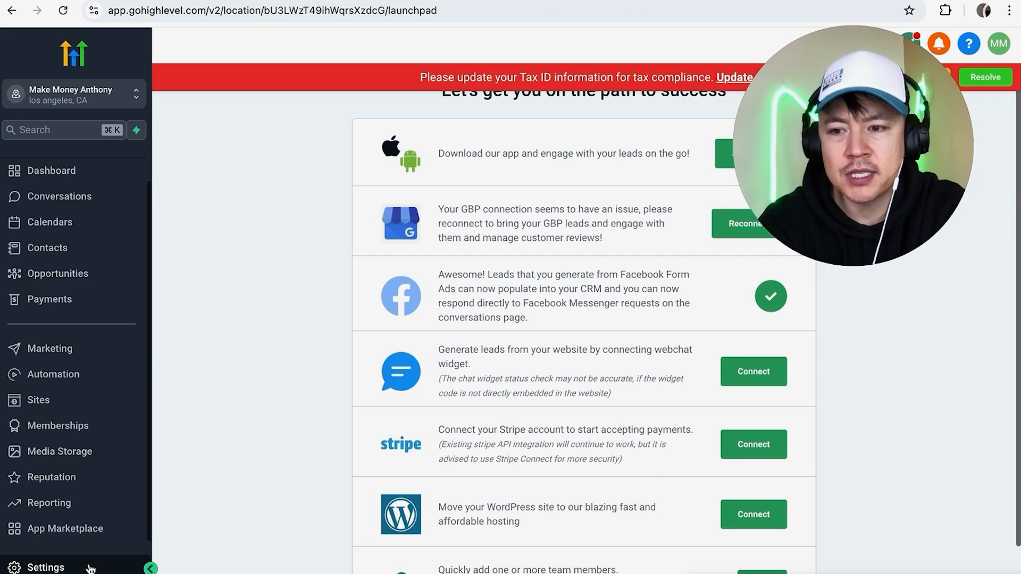
Go to Make Money Anthony's Business Profile Settings and scroll the settings menu
left_click(45, 568)
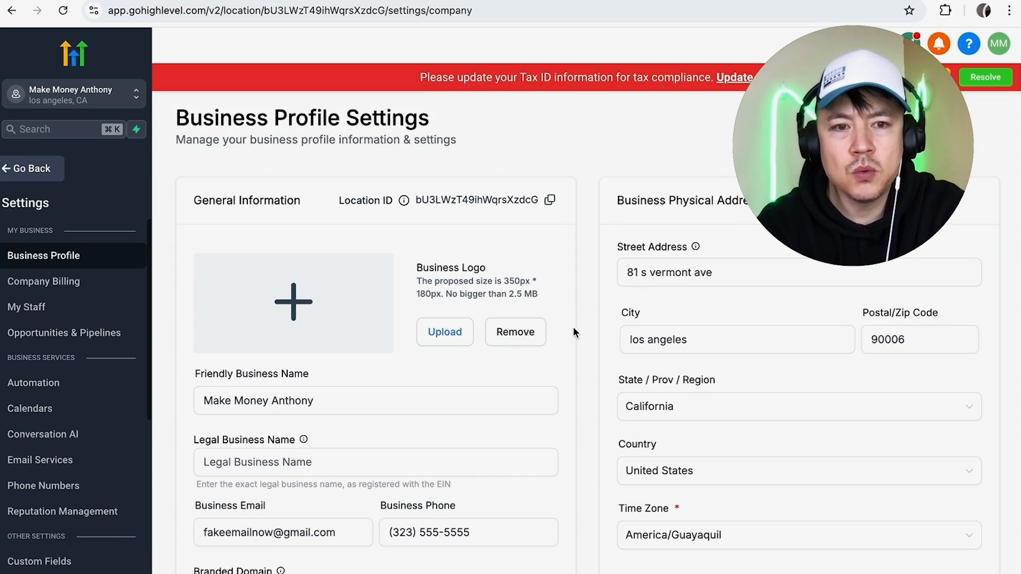
mouse_move(226, 178)
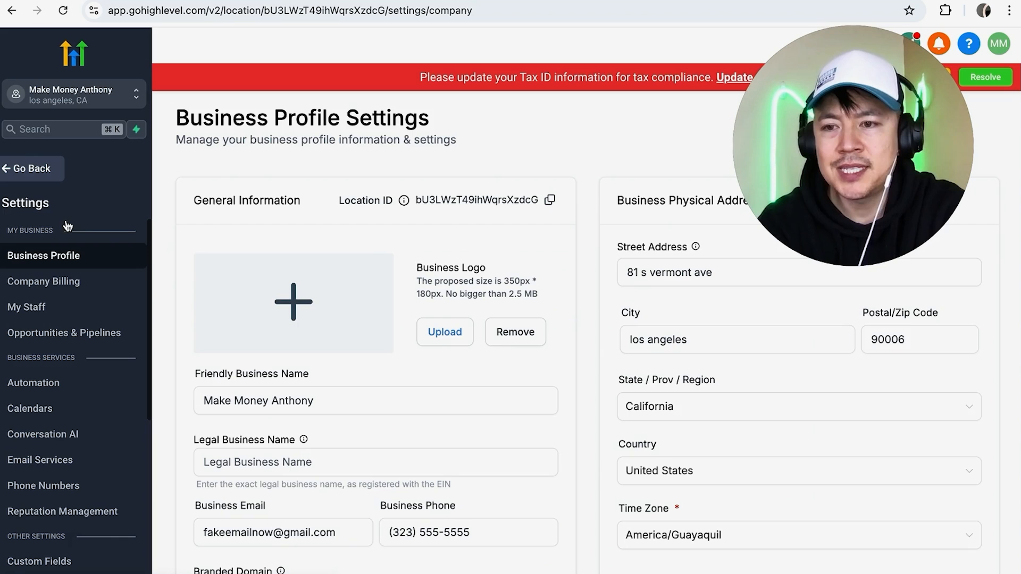
mouse_move(64, 333)
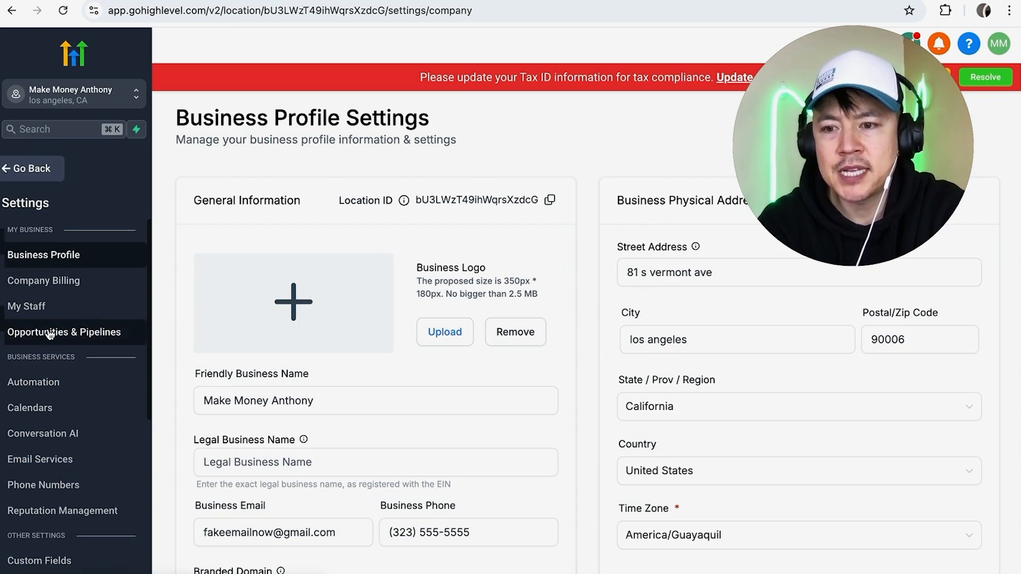
scroll("down", 3)
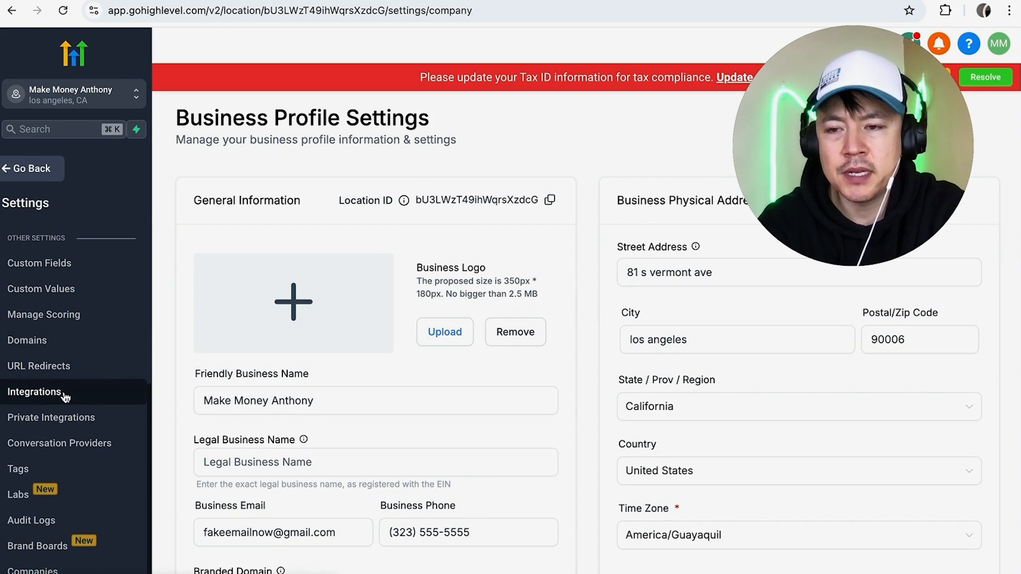
Show the Integrations settings with the Google, Facebook/Instagram, QuickBooks and Clio cards
left_click(35, 392)
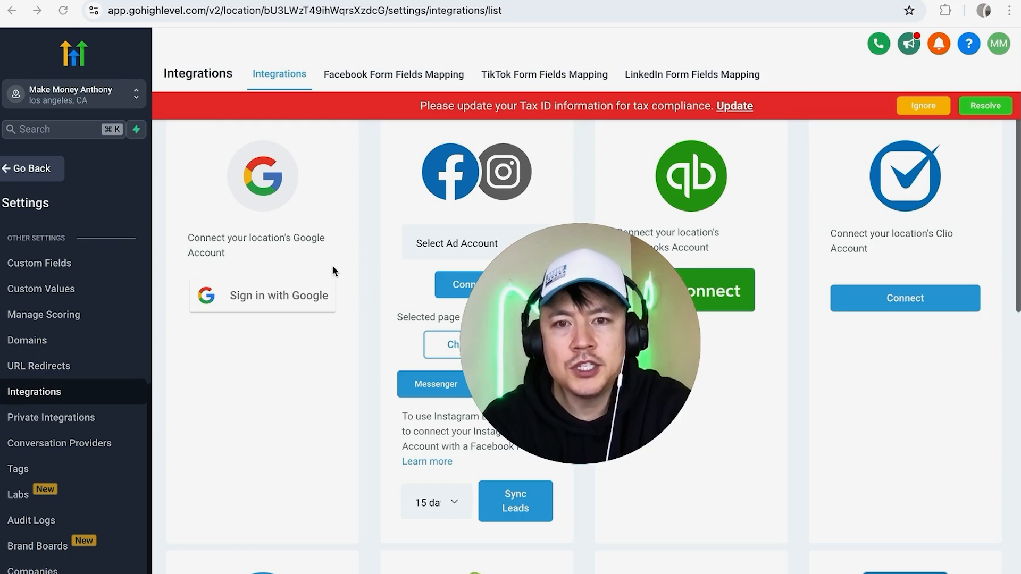
mouse_move(543, 179)
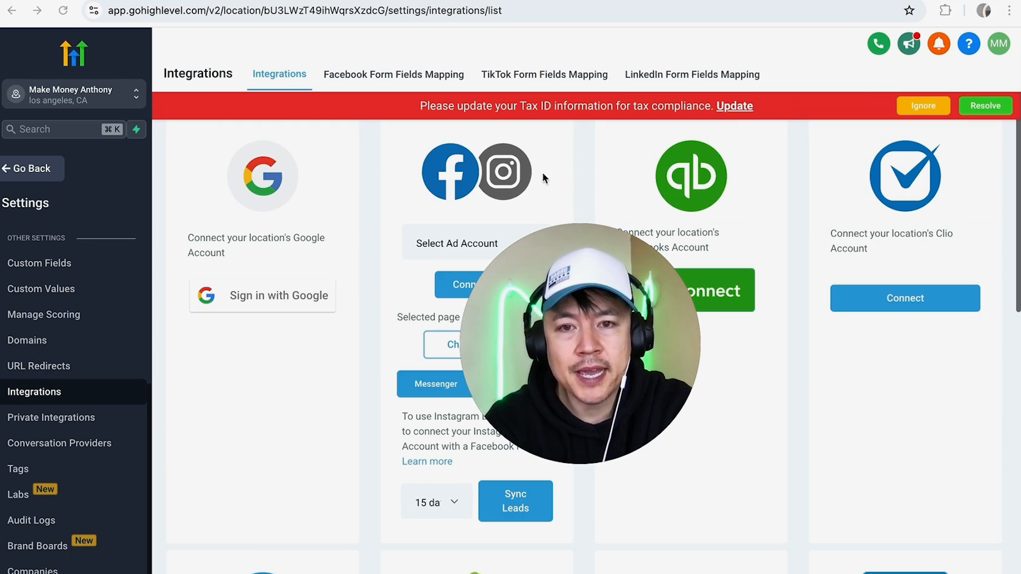
mouse_move(449, 285)
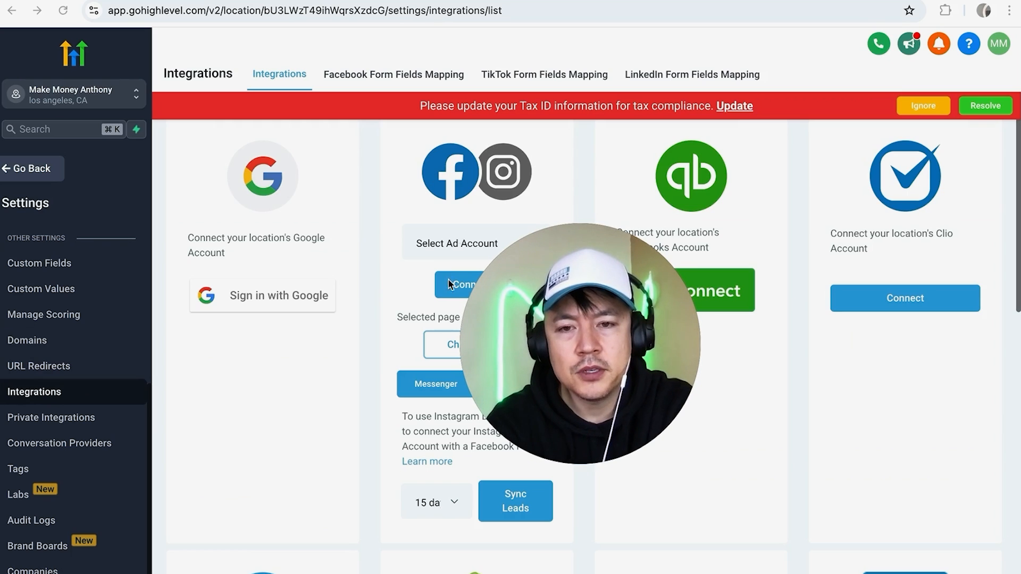
mouse_move(414, 320)
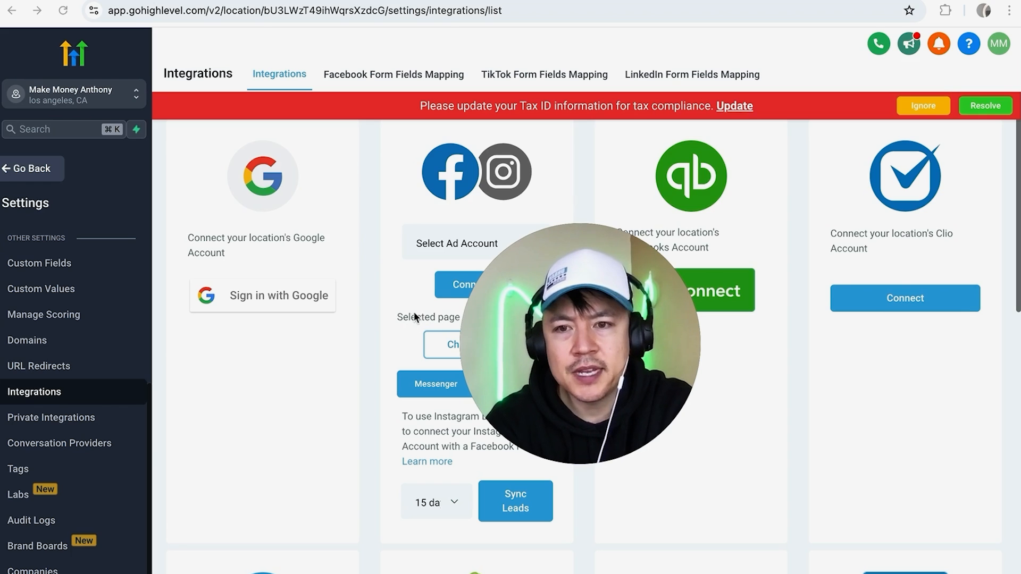
mouse_move(390, 306)
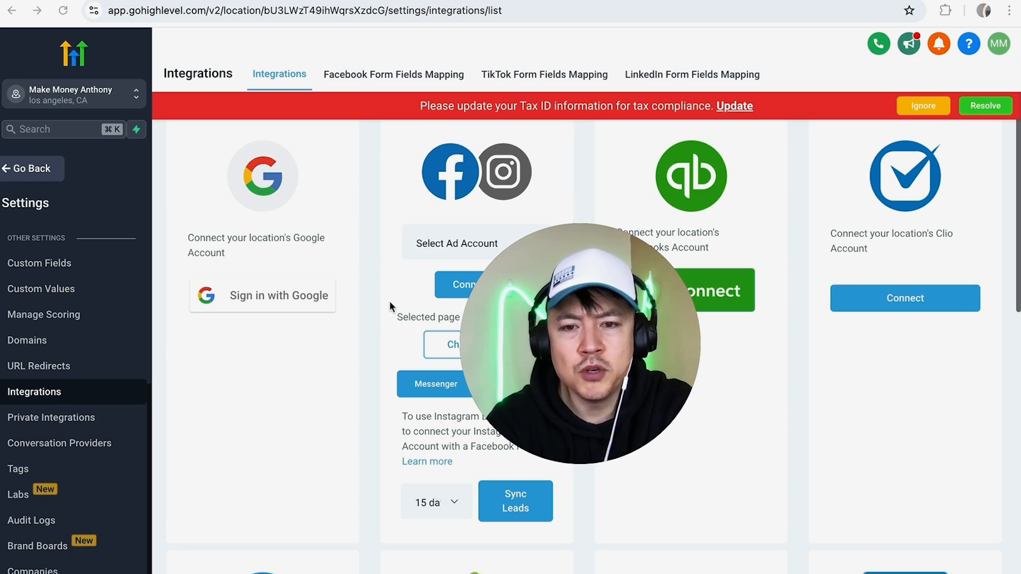
mouse_move(390, 190)
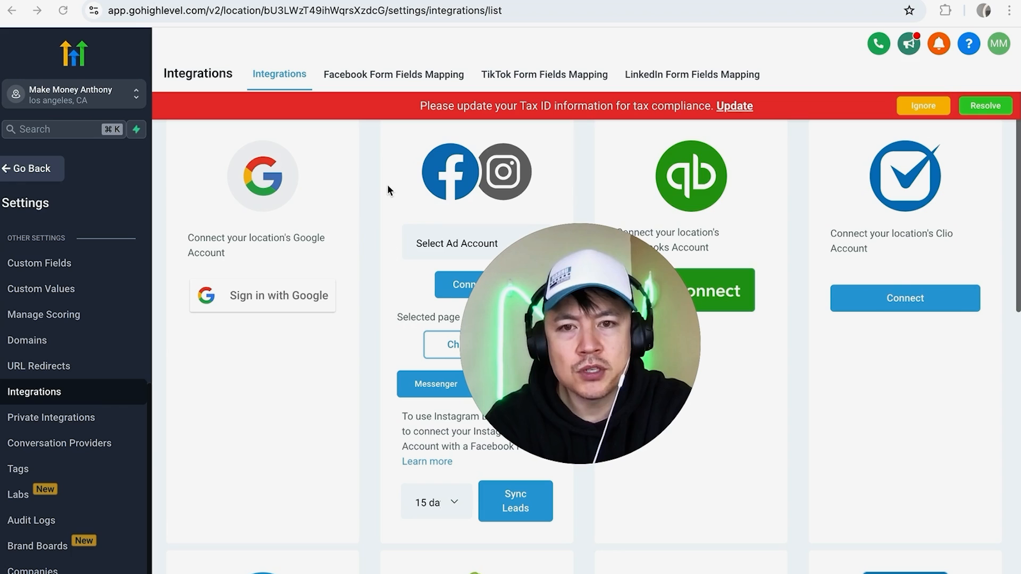
mouse_move(412, 306)
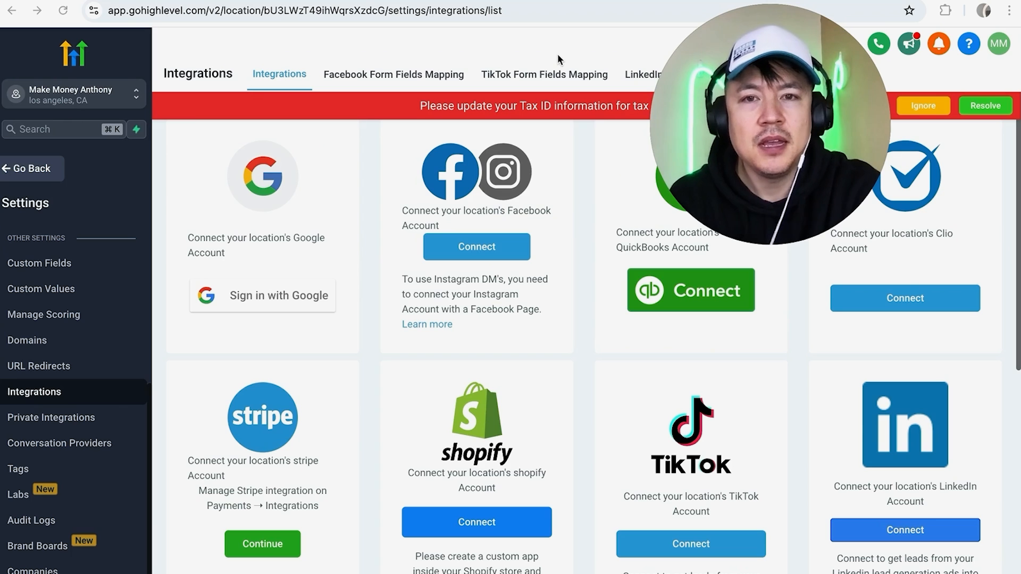
mouse_move(372, 254)
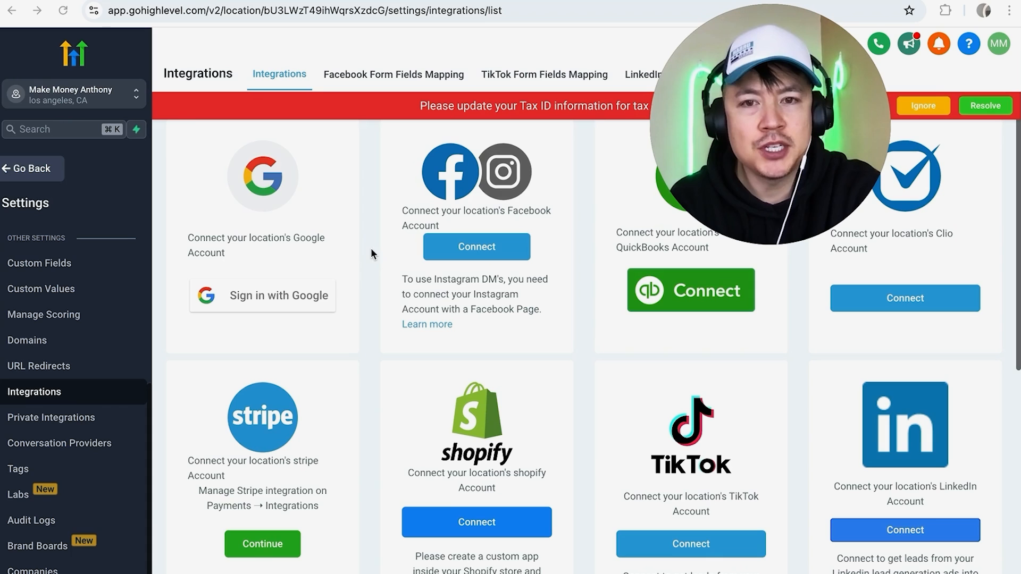
mouse_move(472, 178)
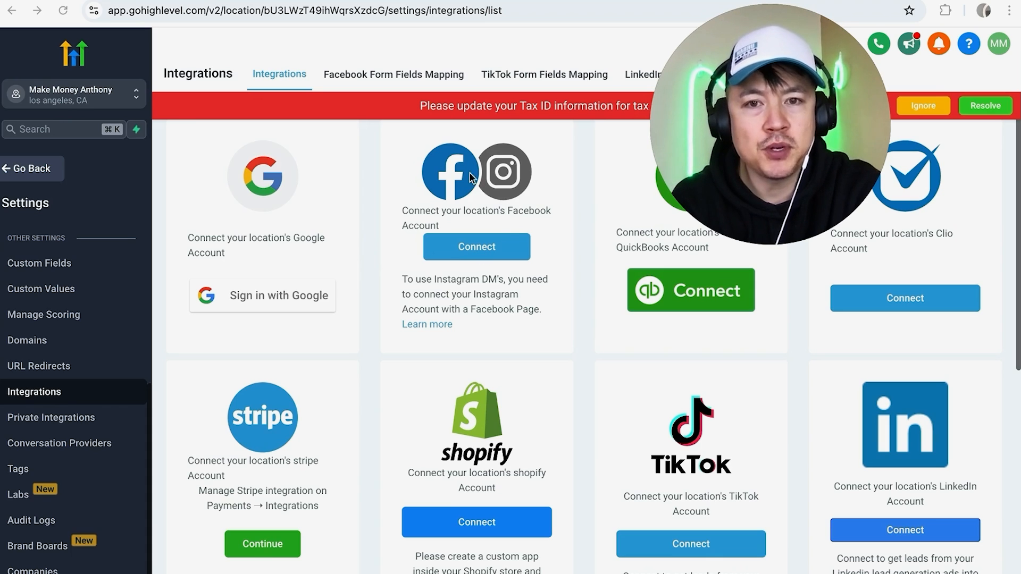
mouse_move(514, 256)
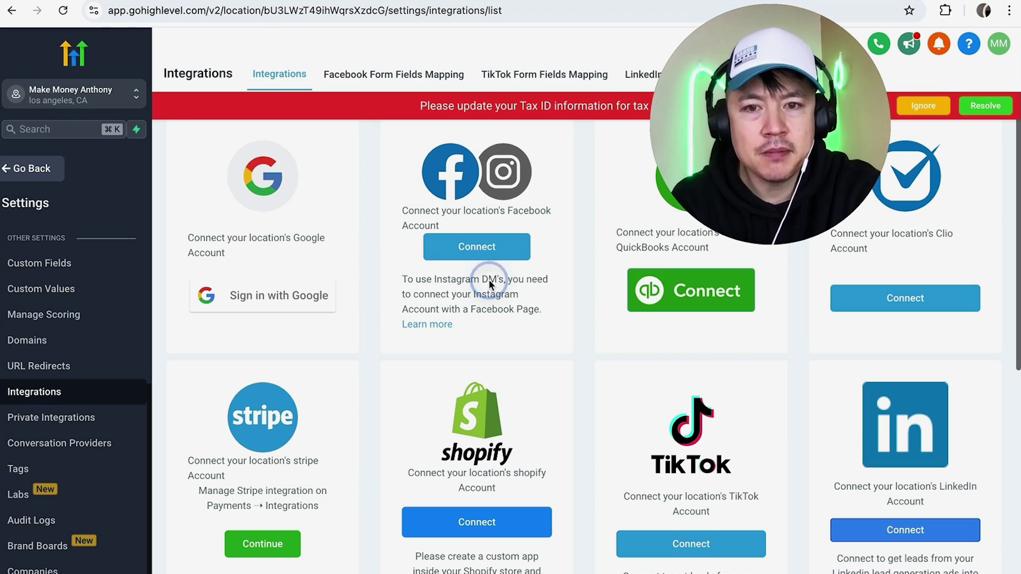
mouse_move(345, 203)
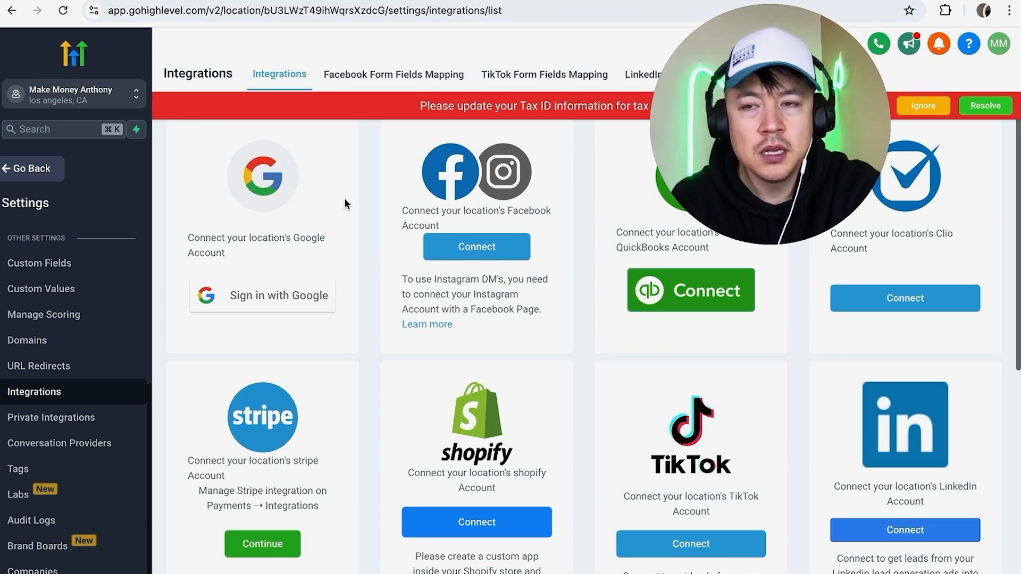
mouse_move(582, 263)
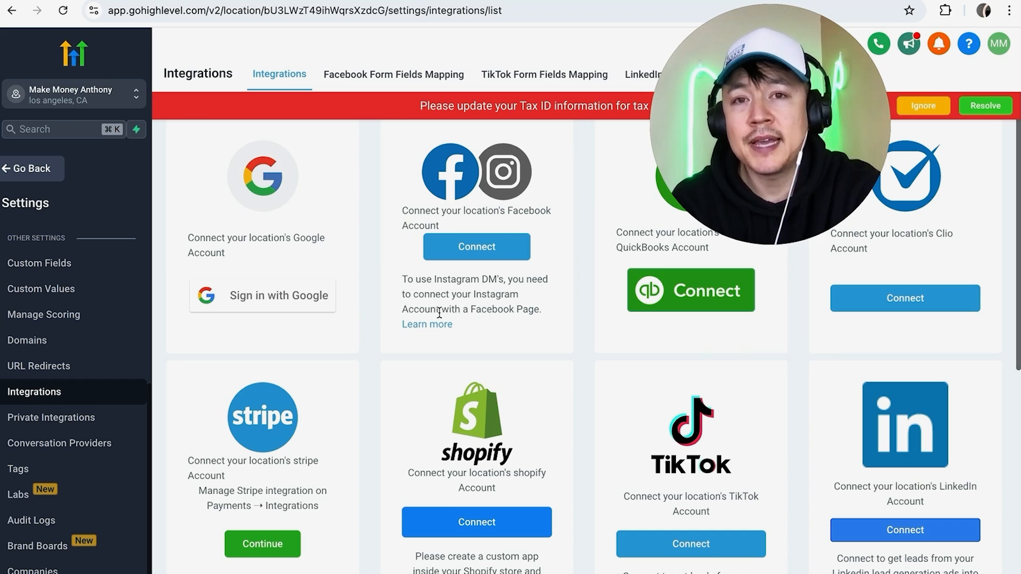
mouse_move(374, 342)
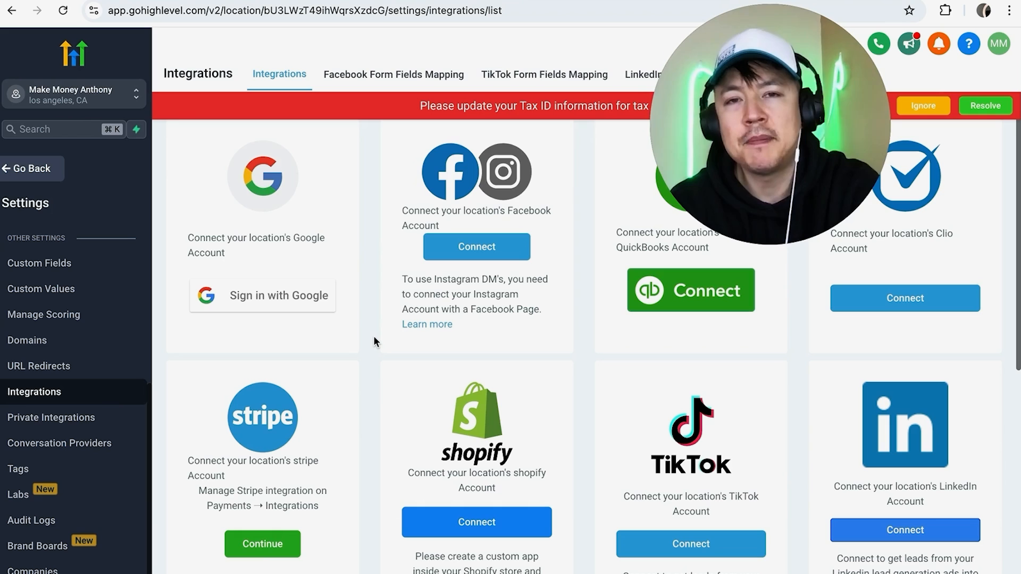
mouse_move(331, 327)
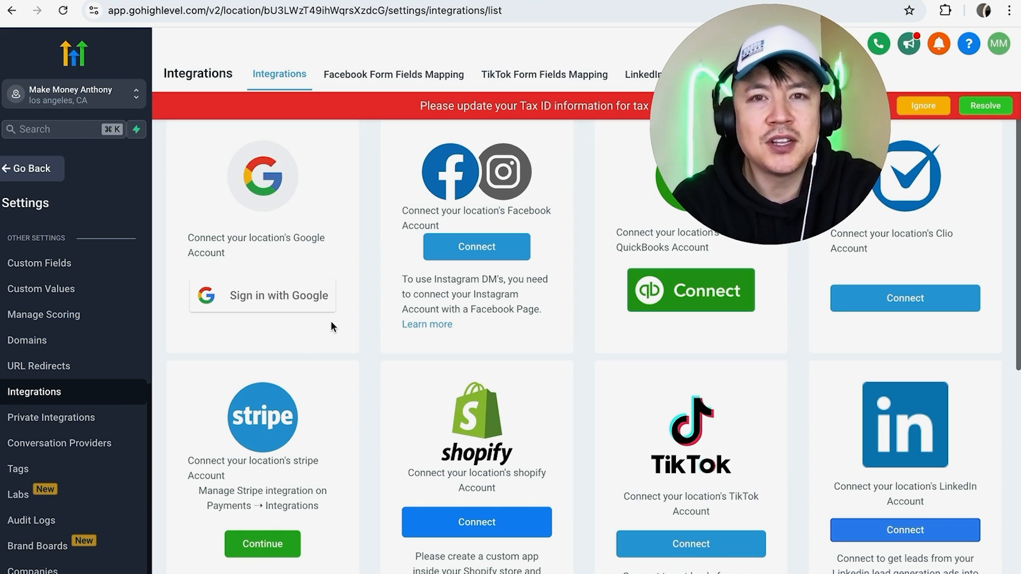